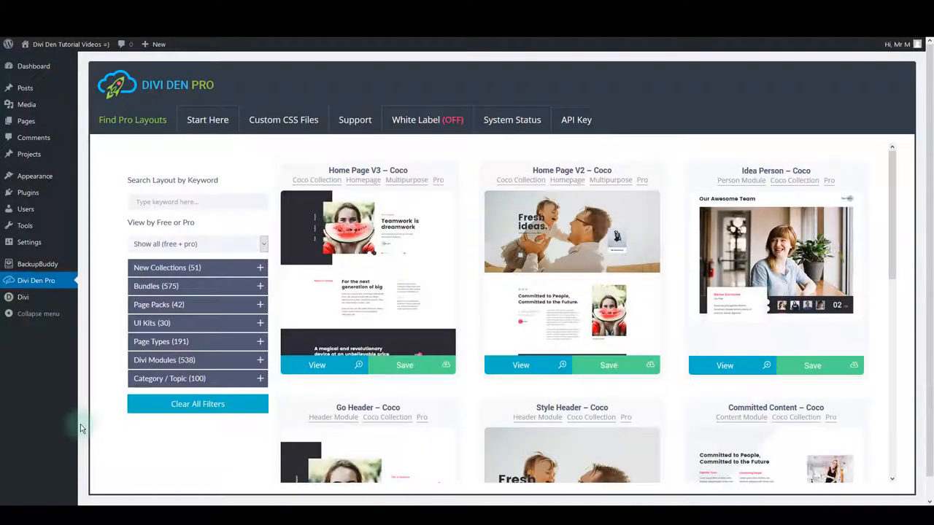
pyautogui.moveTo(439, 87)
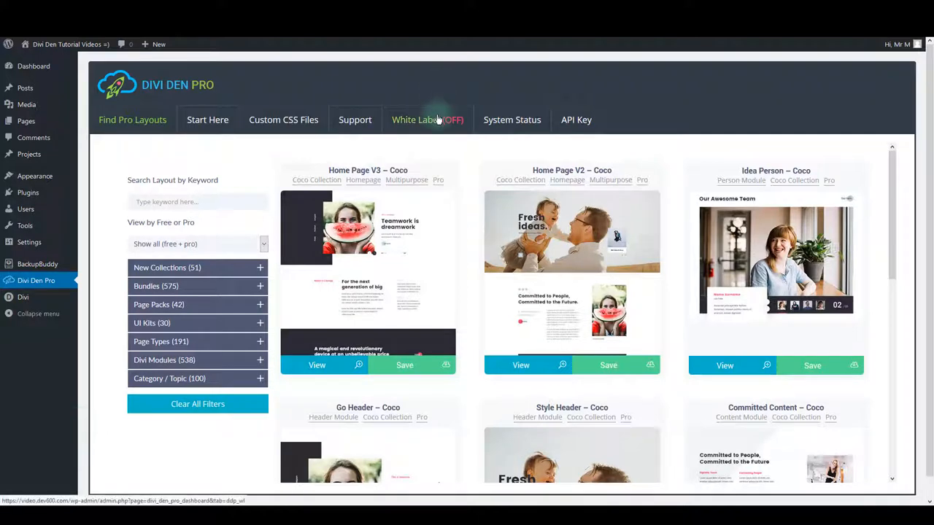
# Step: Review the White Label branding fields from Plugin Name down to the homescreen designer
pyautogui.click(412, 119)
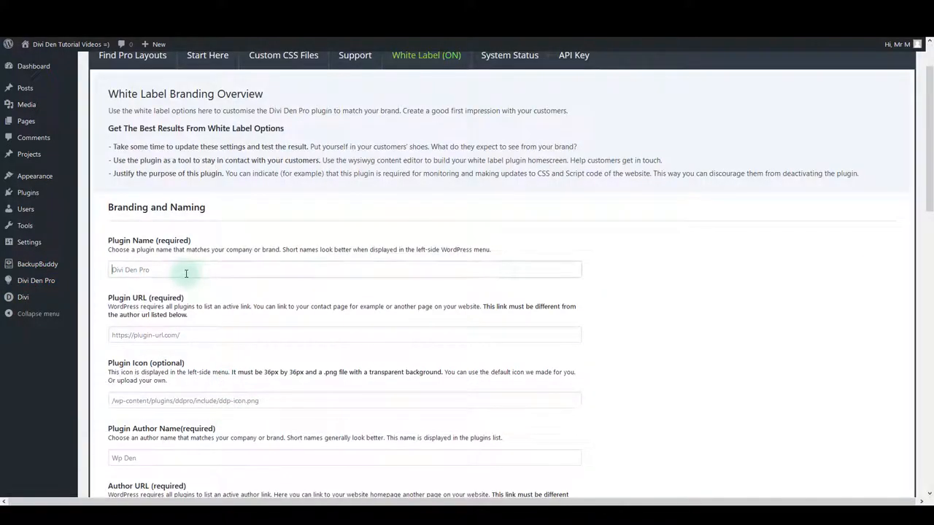
pyautogui.scroll(-3)
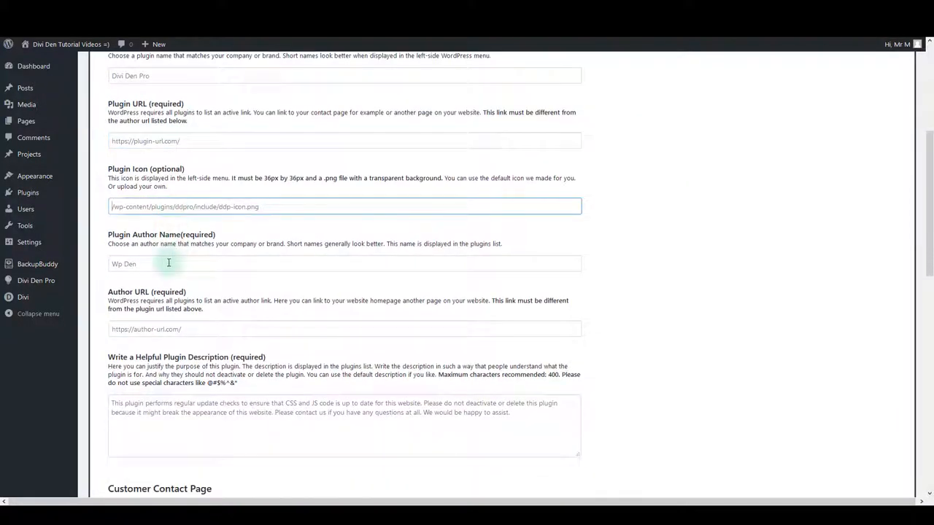
pyautogui.scroll(-3)
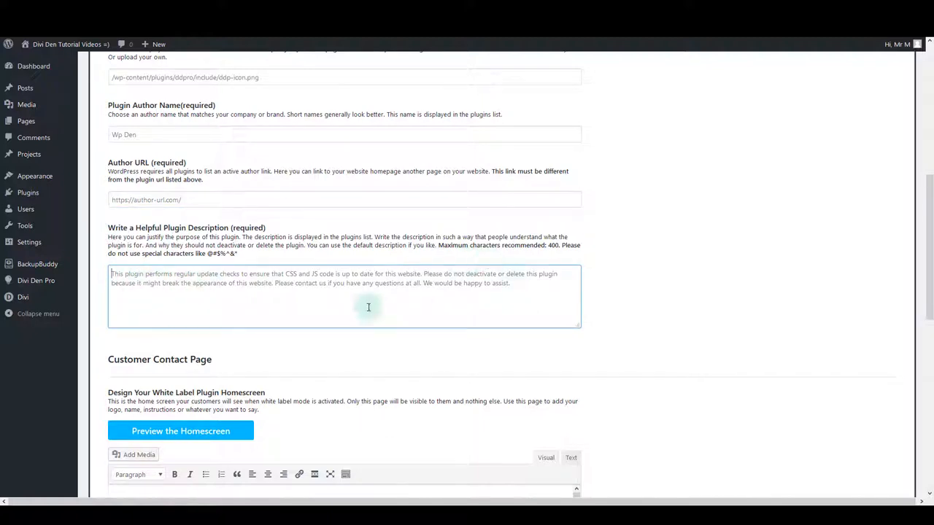
pyautogui.scroll(-3)
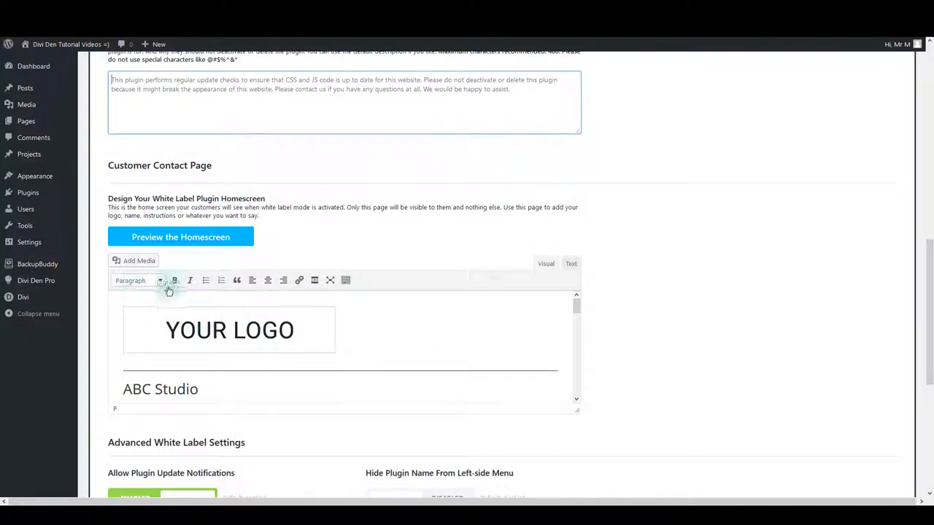
pyautogui.moveTo(439, 397)
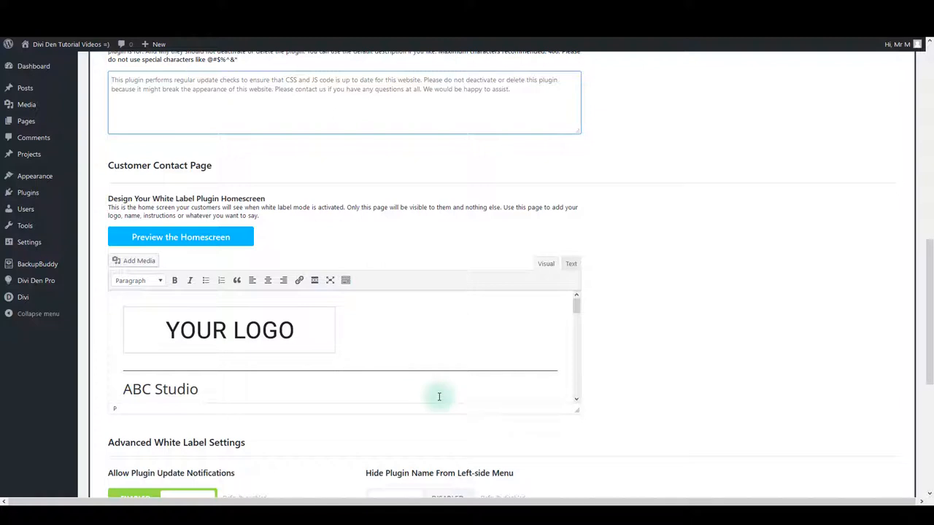
pyautogui.moveTo(265, 296)
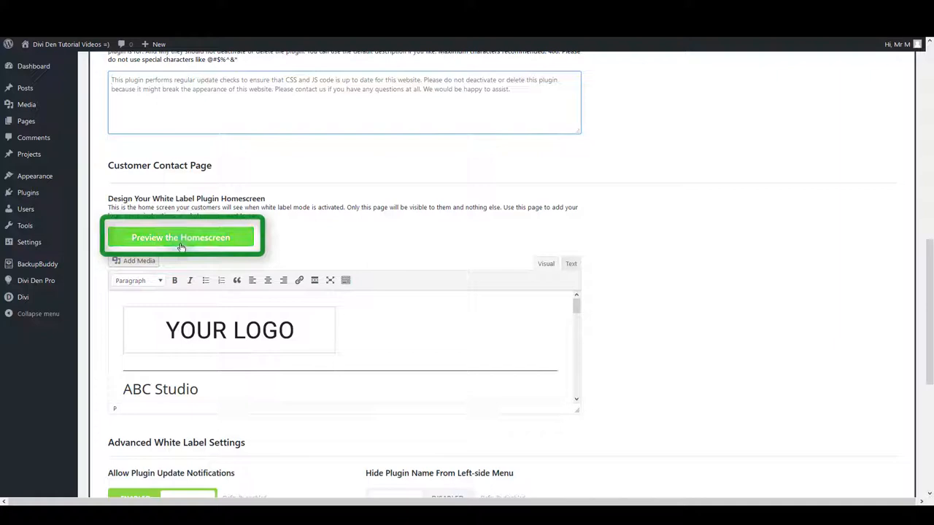
pyautogui.click(181, 236)
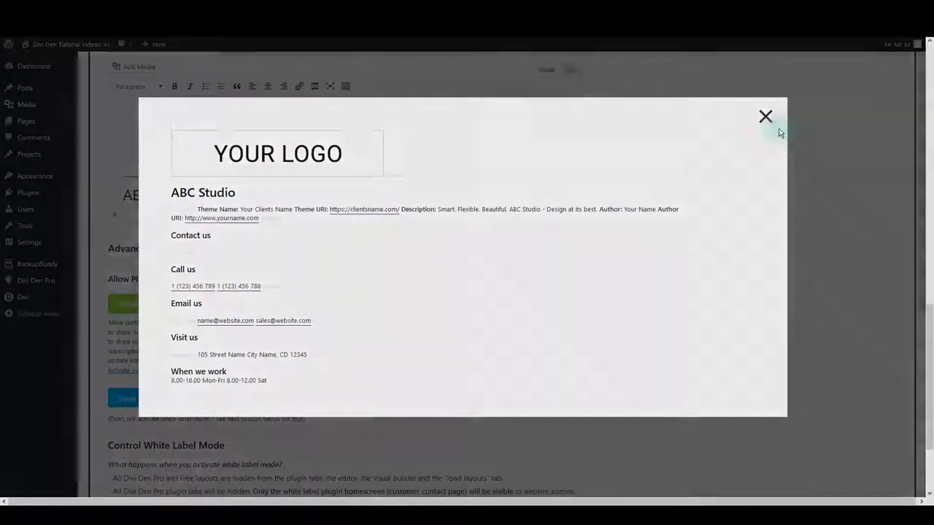
pyautogui.click(764, 117)
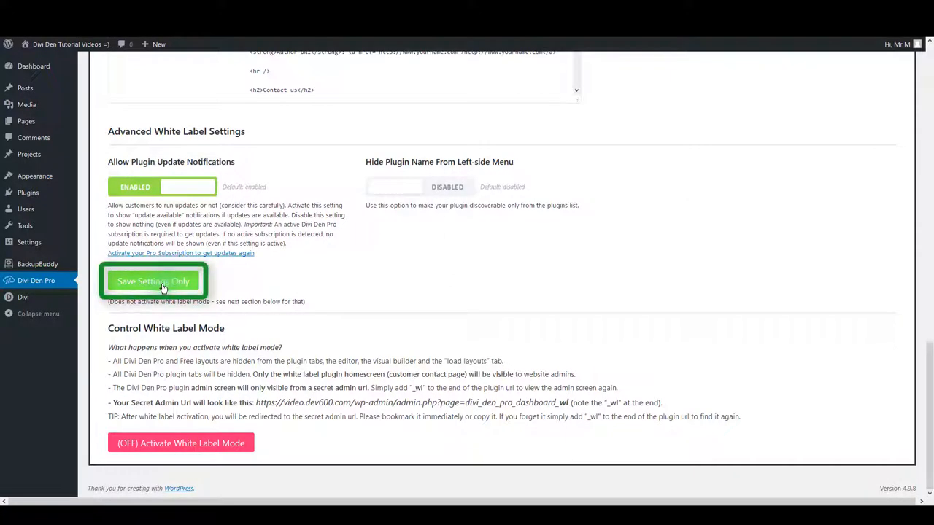
# Step: Save the white label settings only, leaving white label mode off
pyautogui.click(153, 280)
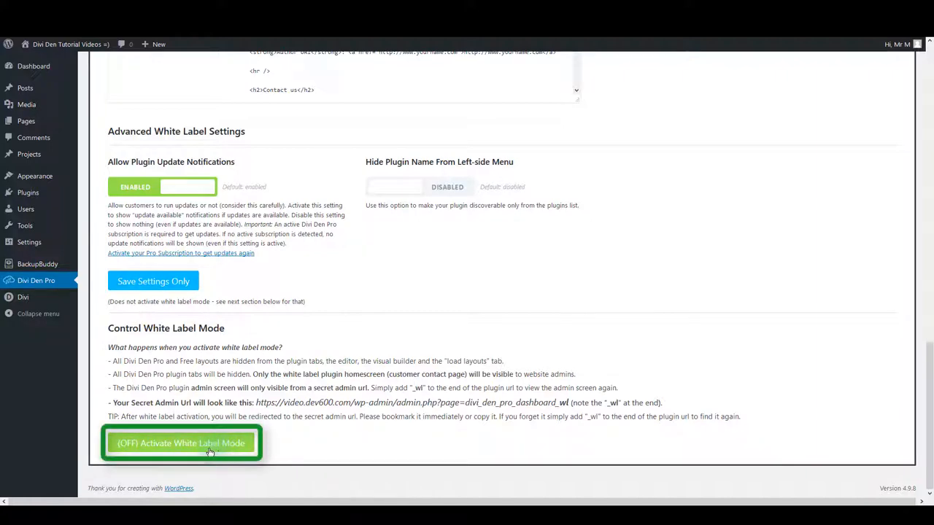
# Step: Activate White Label Mode from the (OFF) button at the bottom of the page
pyautogui.click(181, 443)
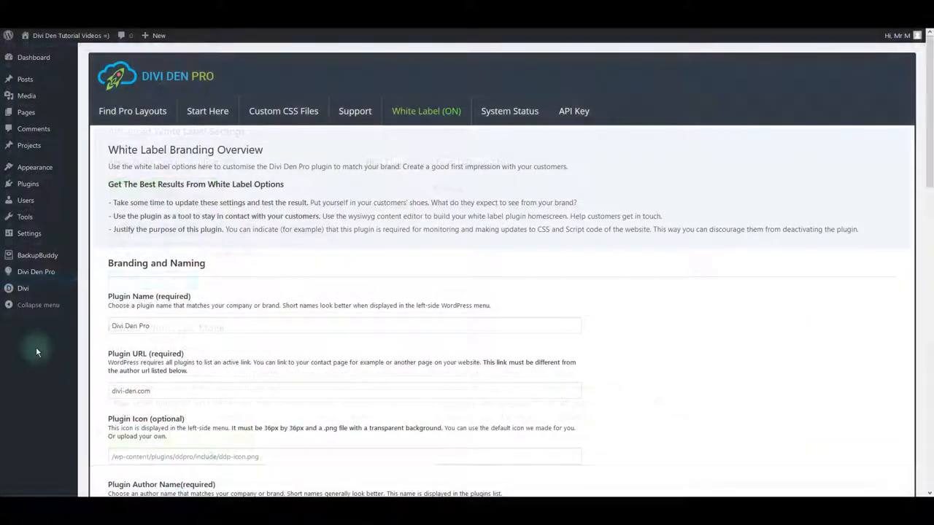
pyautogui.moveTo(23, 289)
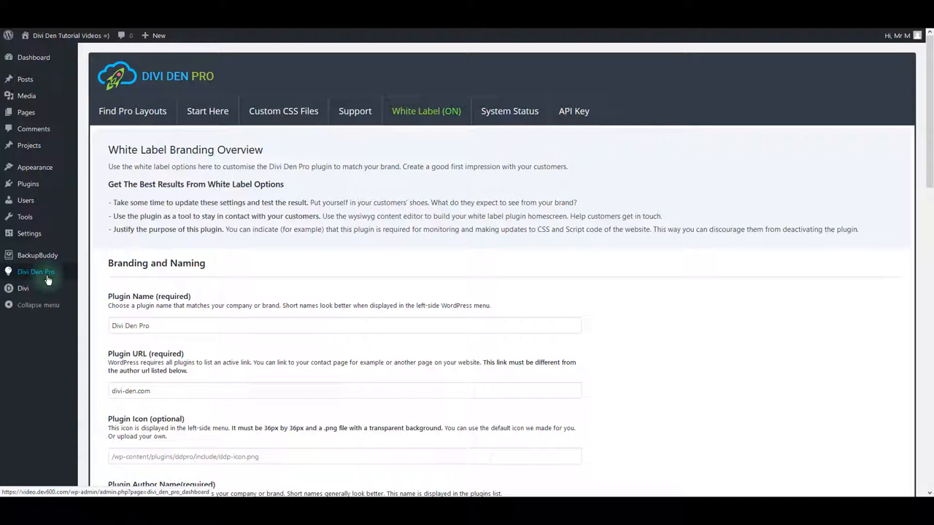
# Step: View the ABC Studio customer homescreen and append '_wl' to the plugin page URL
pyautogui.click(36, 272)
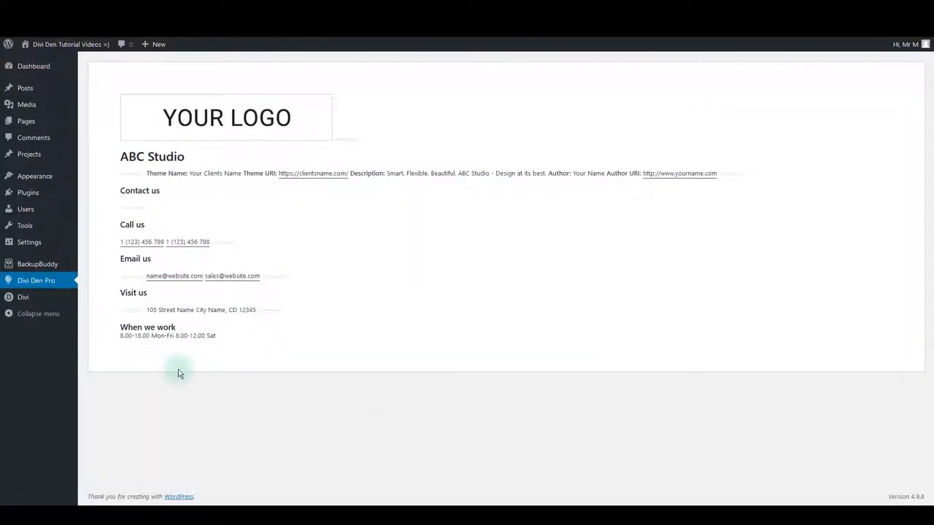
pyautogui.moveTo(674, 368)
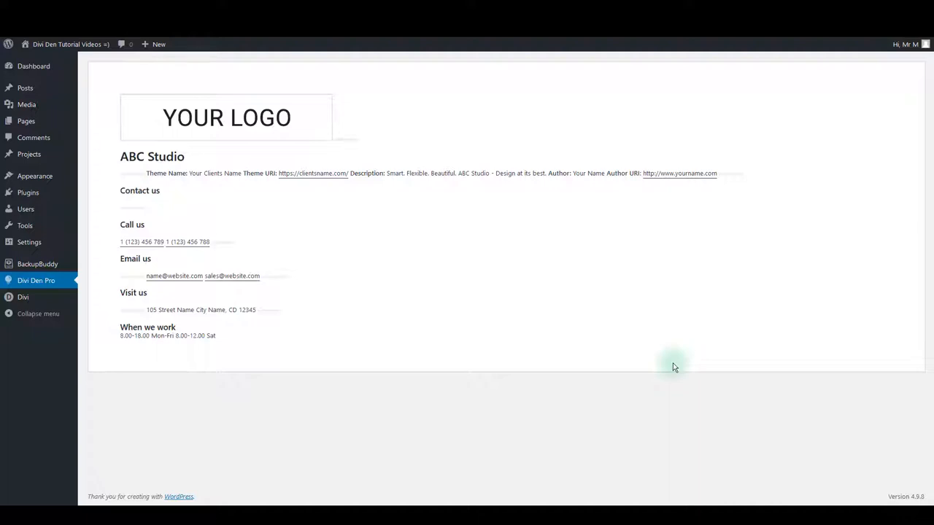
pyautogui.moveTo(322, 432)
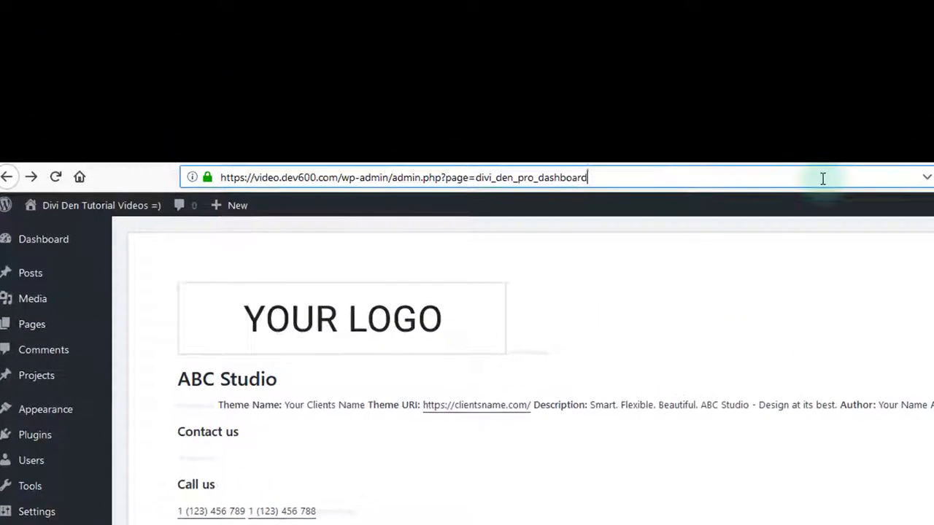
pyautogui.write('_wl')
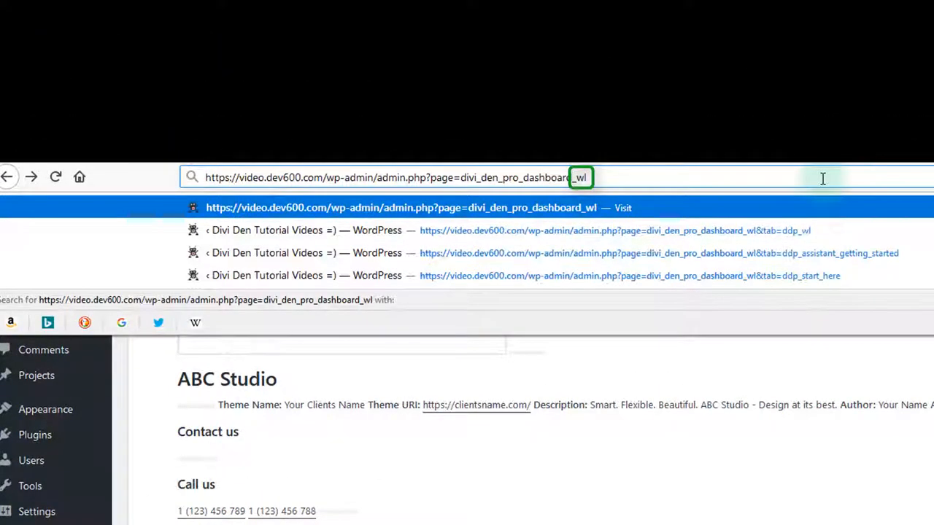